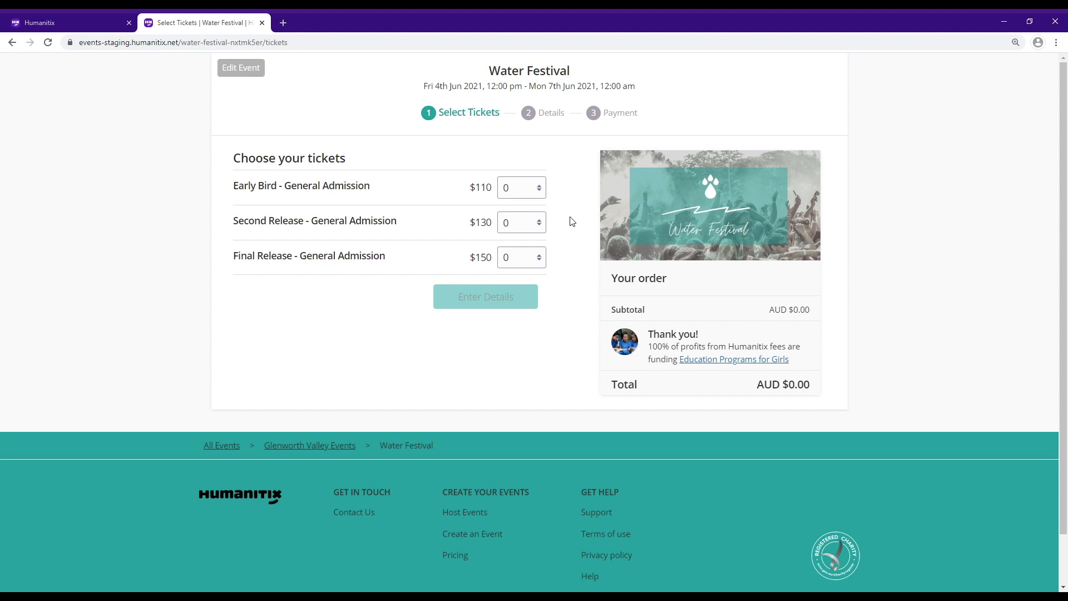
{"action": "mouse_move", "coordinate": [428, 216]}
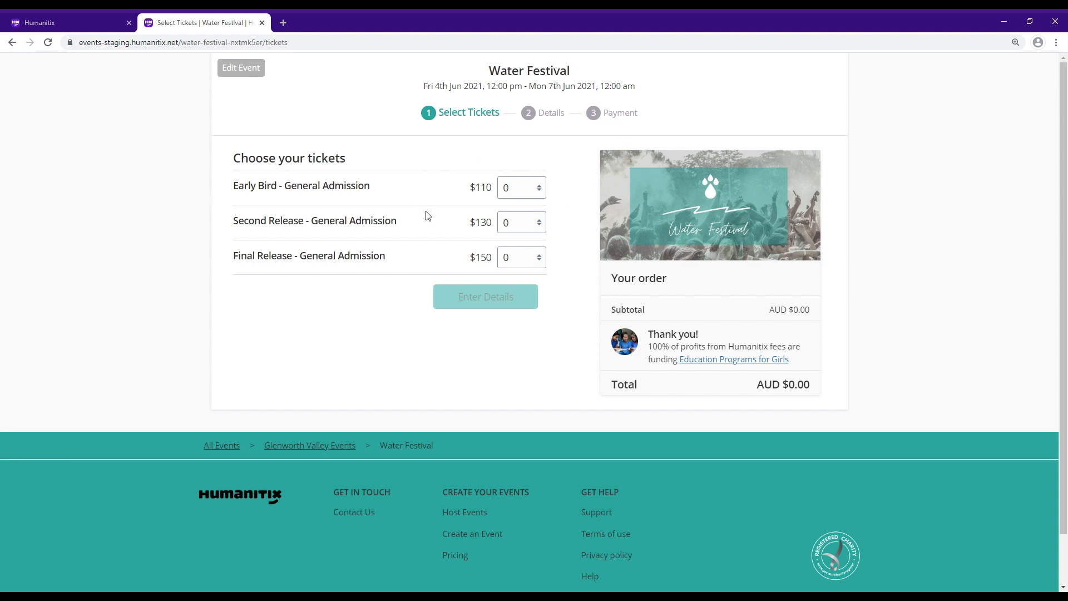
{"action": "mouse_move", "coordinate": [458, 207]}
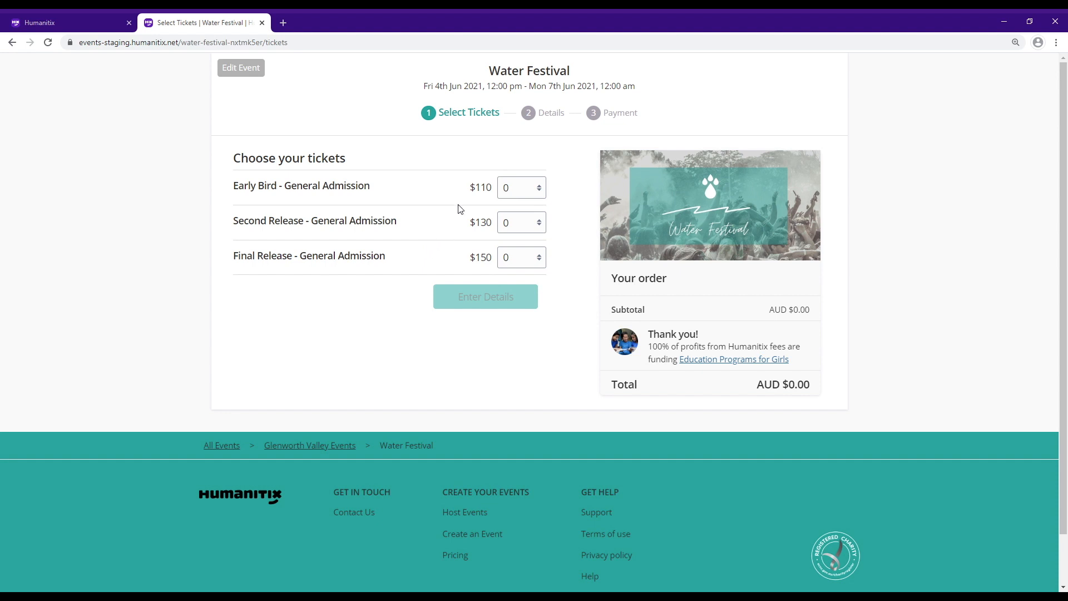
{"action": "mouse_move", "coordinate": [563, 254]}
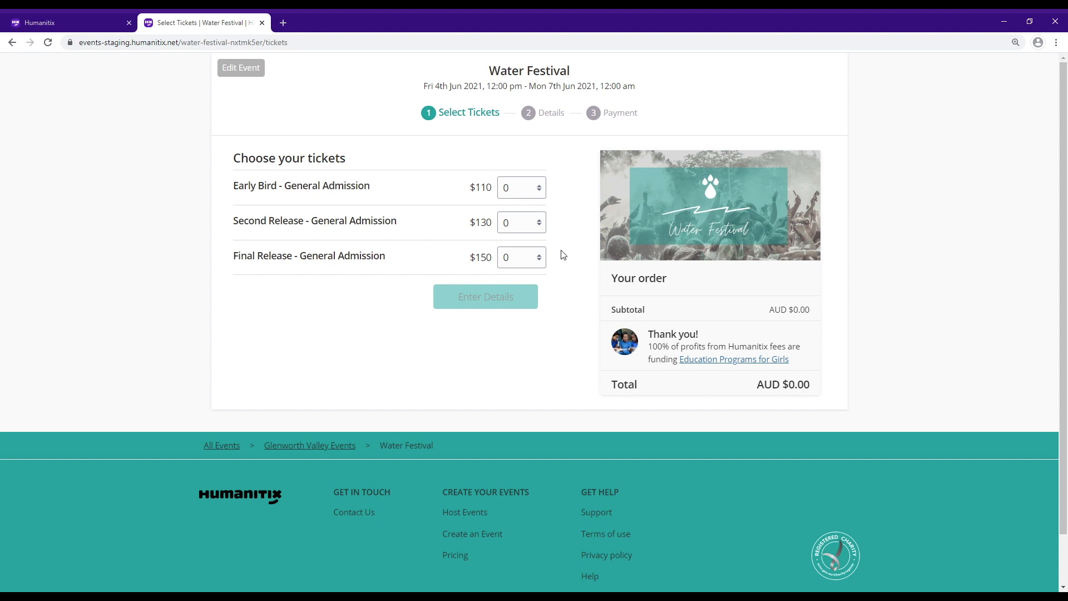
{"action": "mouse_move", "coordinate": [556, 256]}
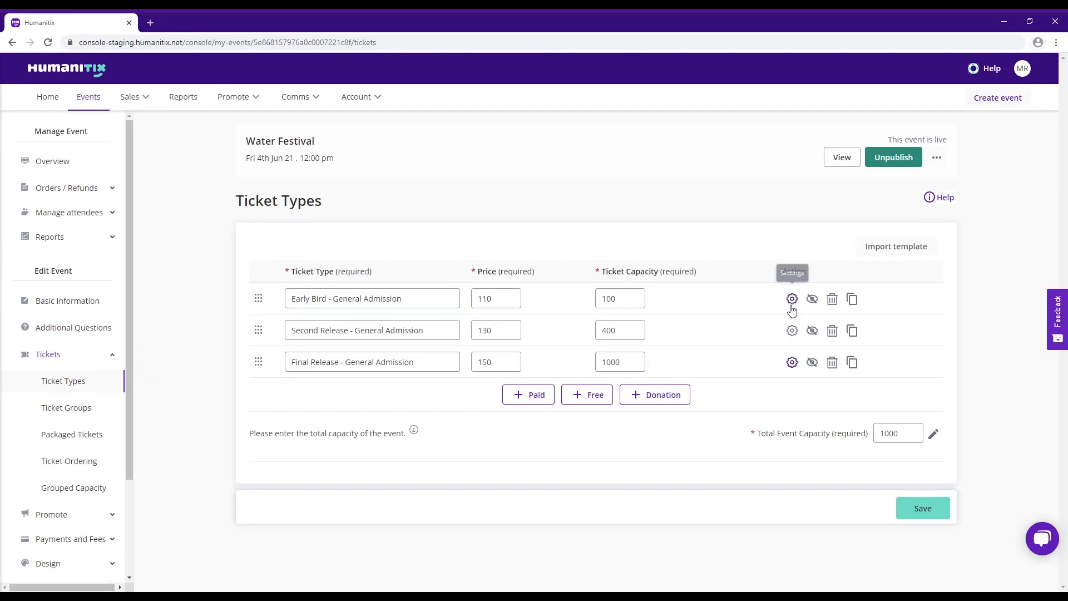
Review Early Bird's sales start modes (When, Before, At) and its end-date calendar.
{"action": "left_click", "coordinate": [792, 298]}
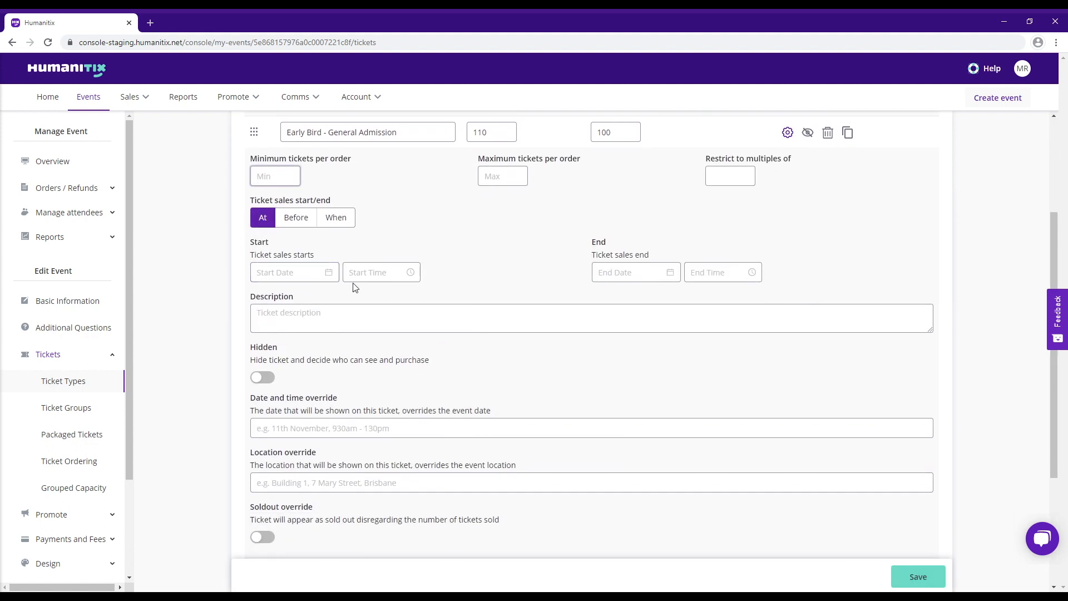
{"action": "left_click", "coordinate": [335, 218]}
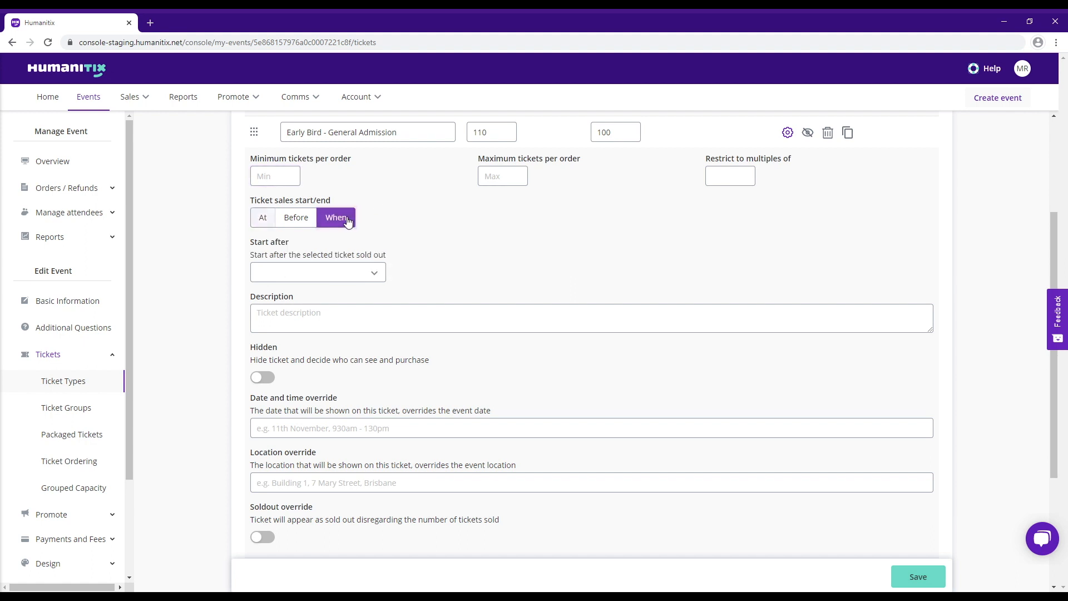
{"action": "left_click", "coordinate": [318, 272]}
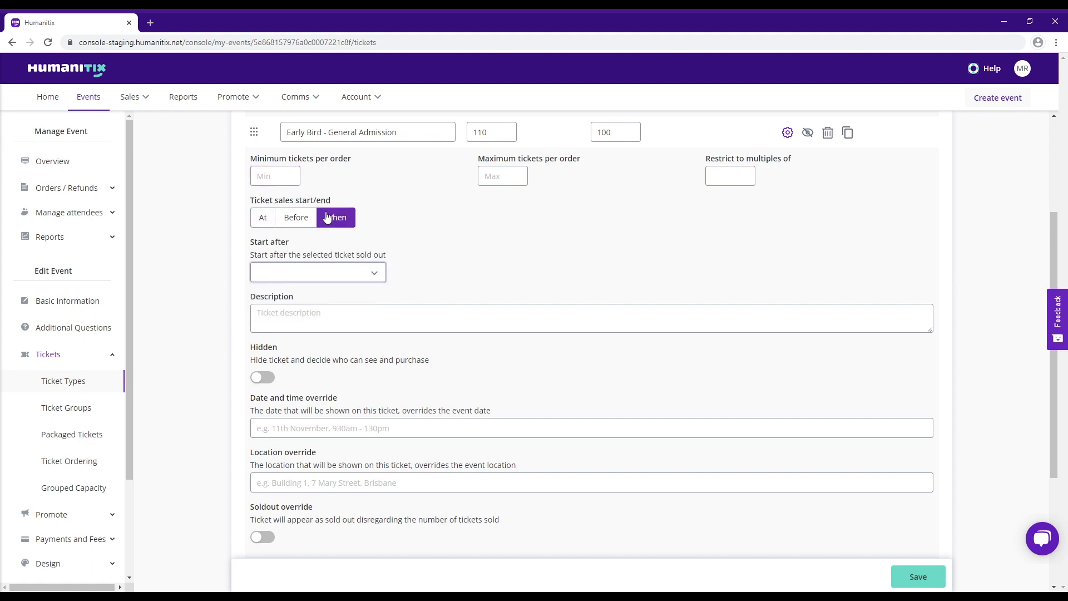
{"action": "left_click", "coordinate": [296, 218]}
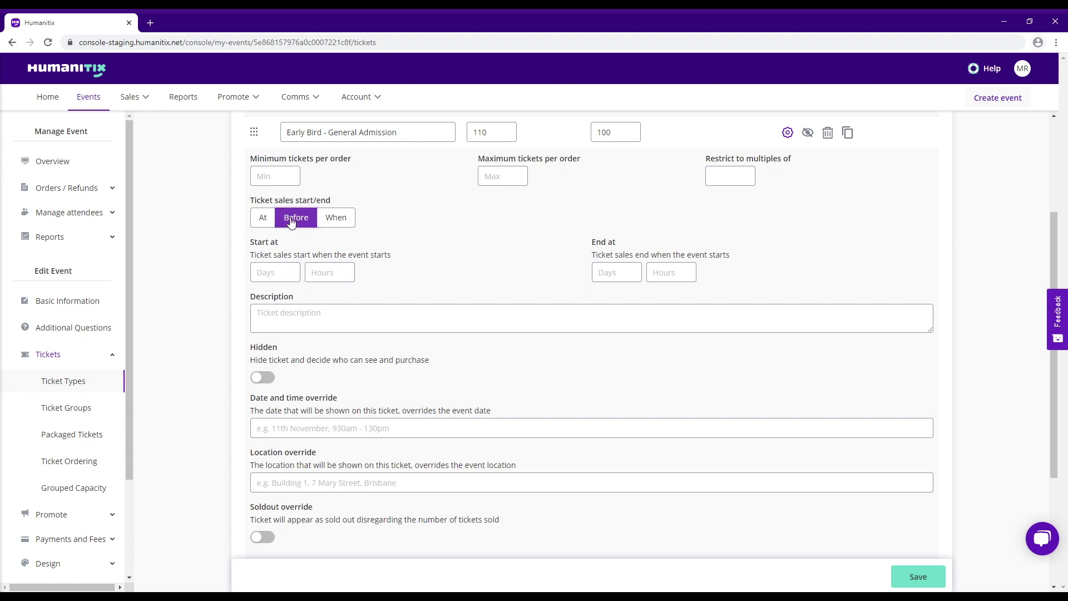
{"action": "left_click", "coordinate": [263, 218]}
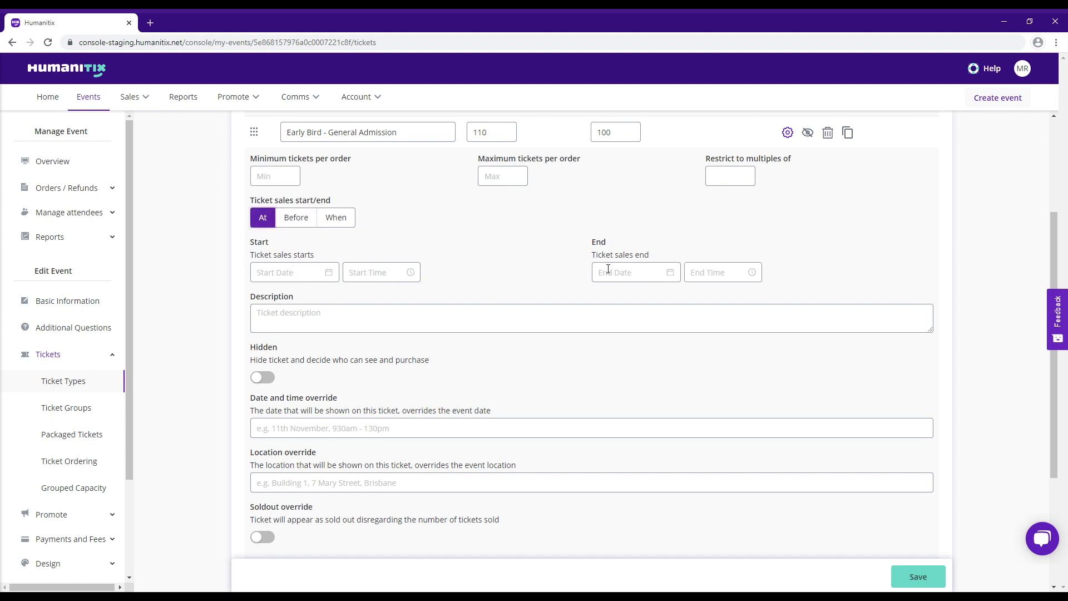
{"action": "left_click", "coordinate": [633, 271]}
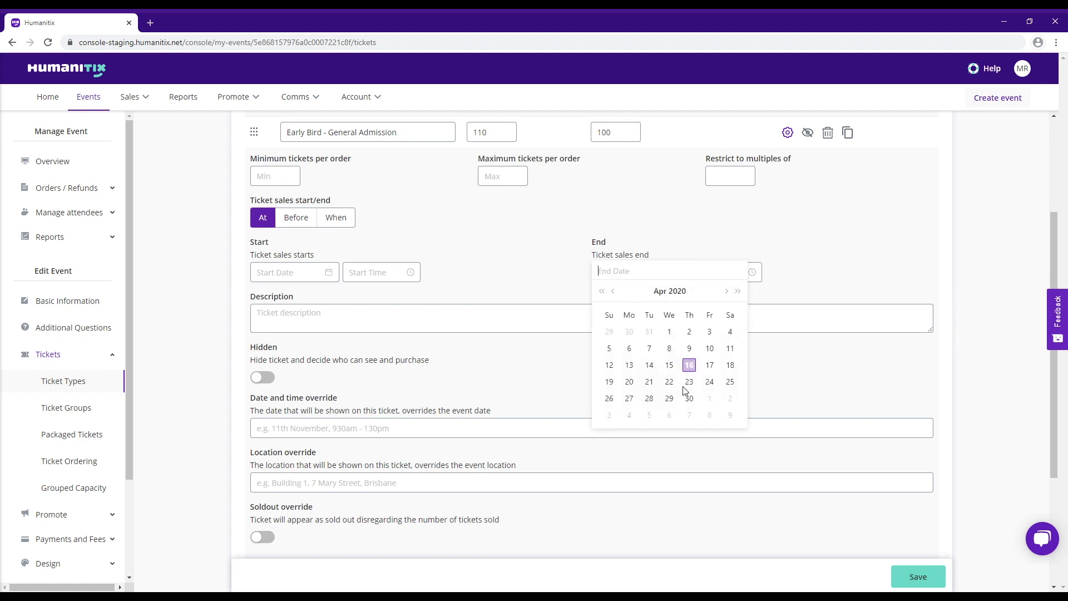
Bring up the Second Release ticket's detailed settings.
{"action": "left_click", "coordinate": [689, 397]}
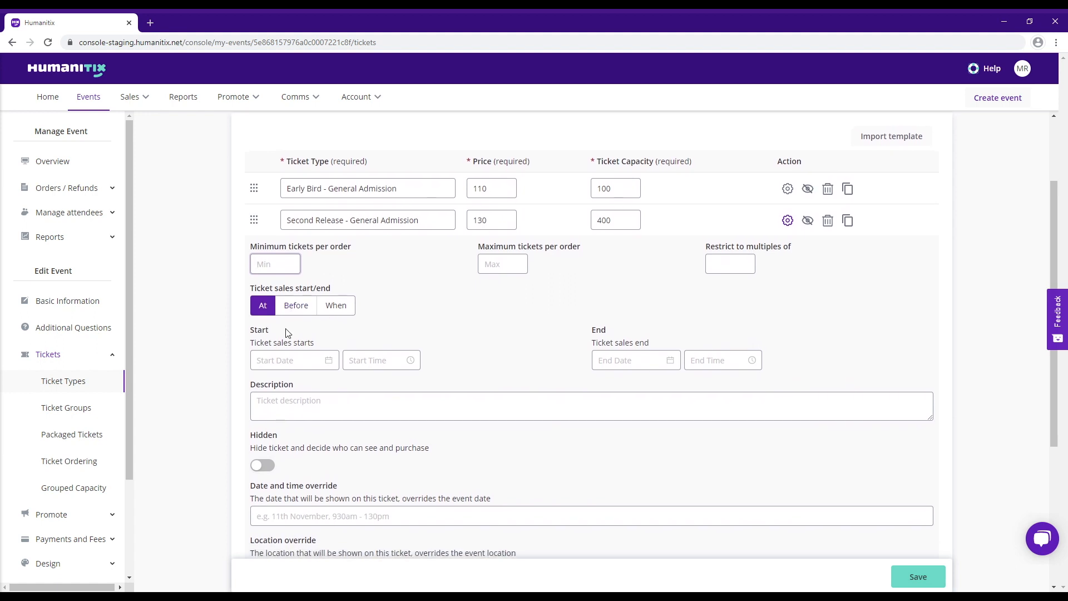
Confirm Final Release sales start 1st Jul 2020 and save the Water Festival ticket types.
{"action": "left_click", "coordinate": [290, 360]}
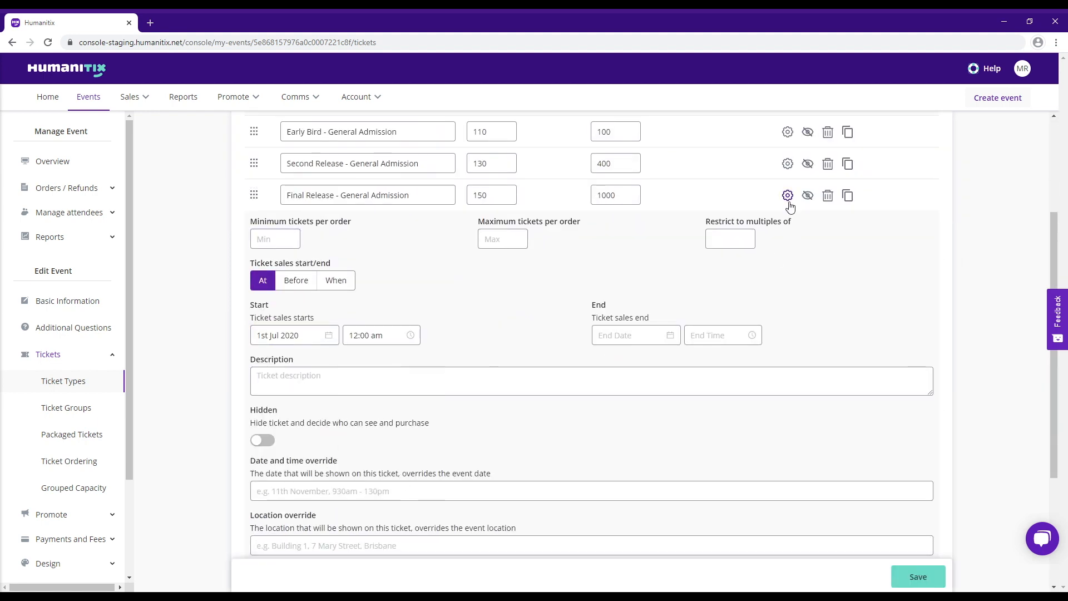
{"action": "left_click", "coordinate": [918, 576]}
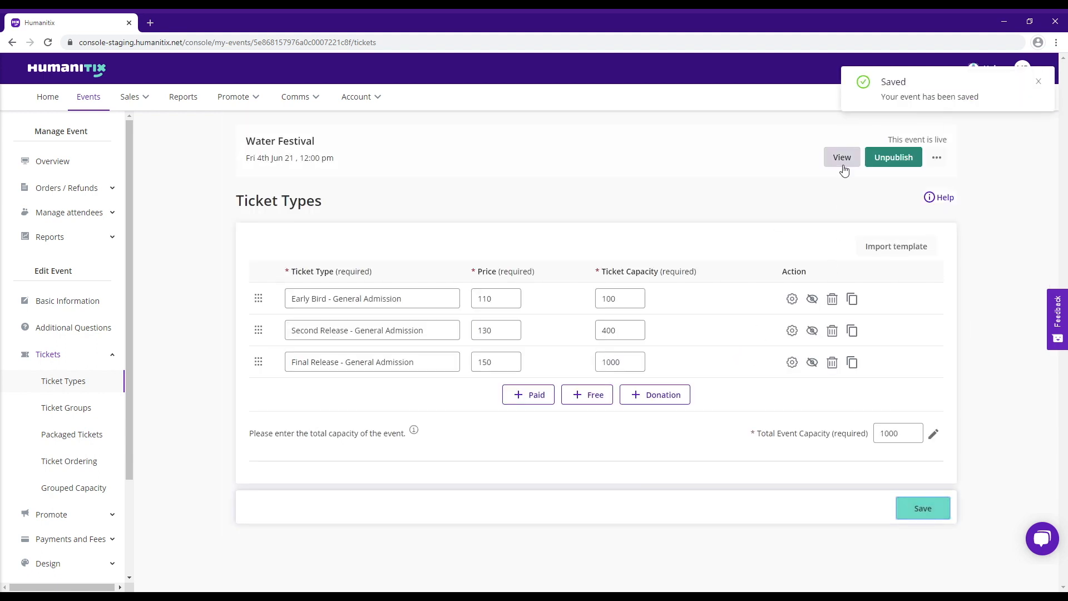
{"action": "left_click", "coordinate": [841, 157]}
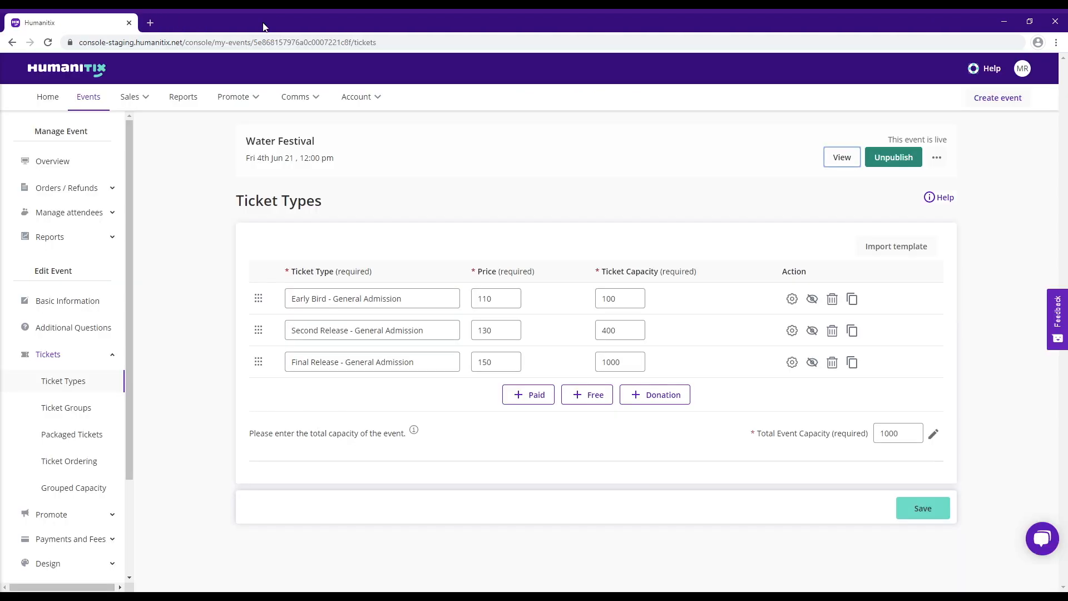
{"action": "left_click", "coordinate": [791, 298]}
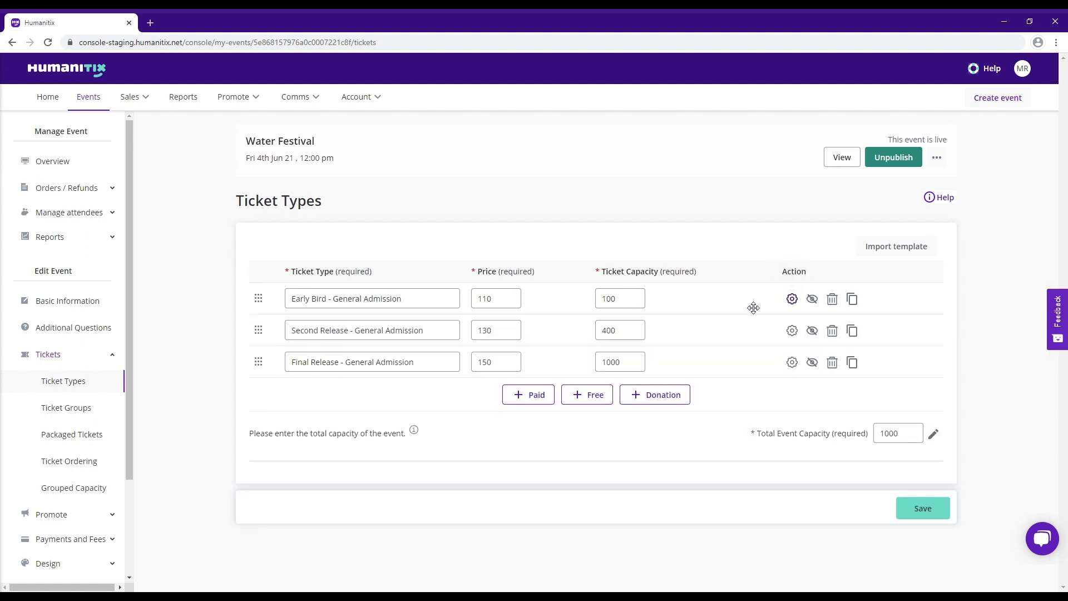
Set Second Release to start selling when Early Bird sells out, then revisit Early Bird's settings.
{"action": "left_click", "coordinate": [792, 330]}
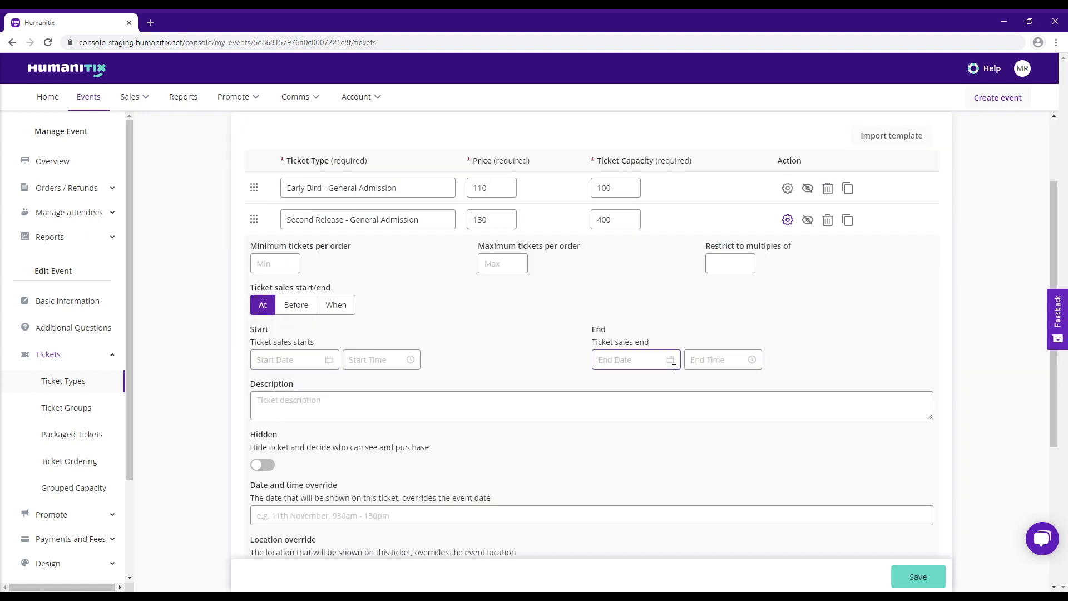
{"action": "left_click", "coordinate": [335, 305]}
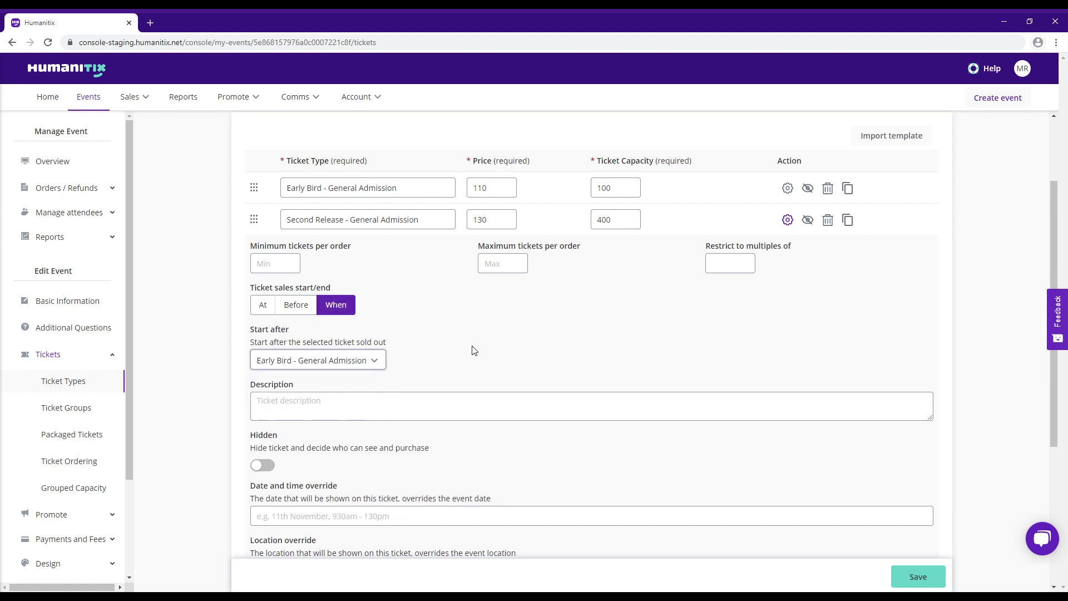
{"action": "scroll", "scroll_direction": "down", "scroll_amount": 3}
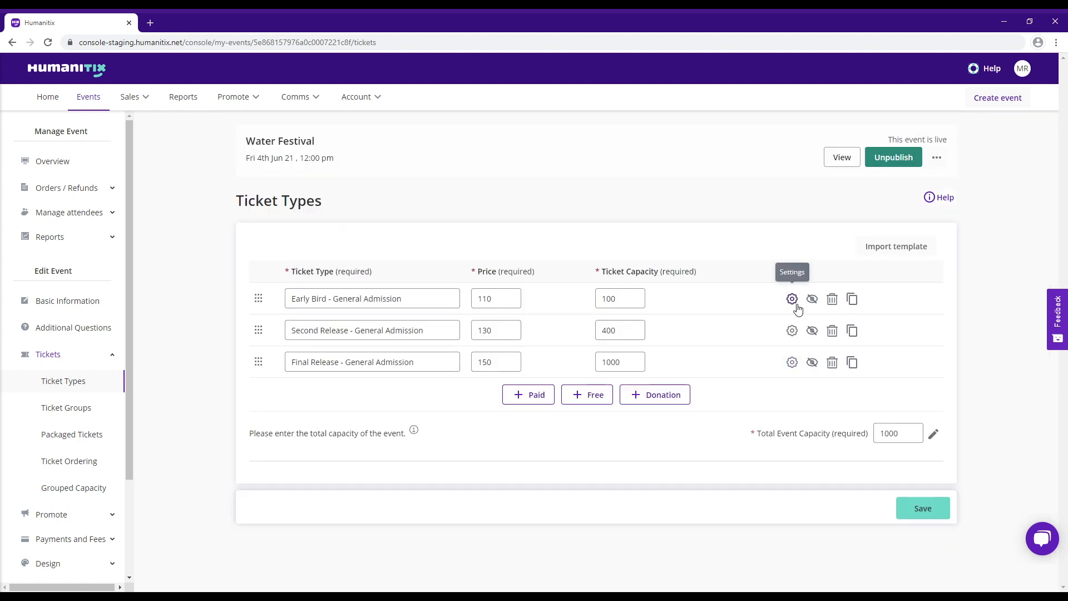
{"action": "left_click", "coordinate": [792, 298]}
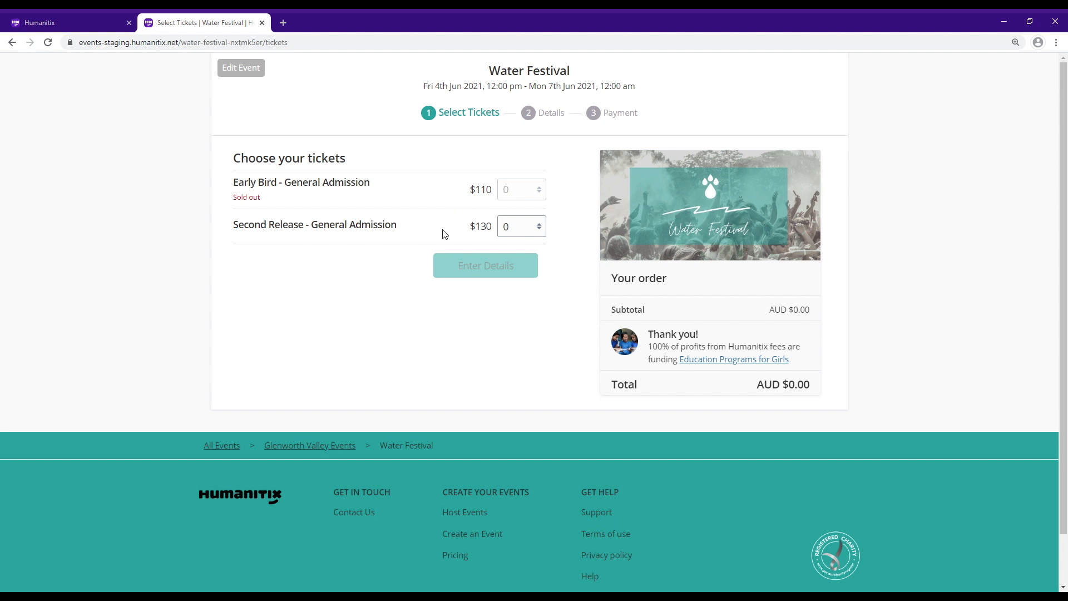
{"action": "mouse_move", "coordinate": [529, 234]}
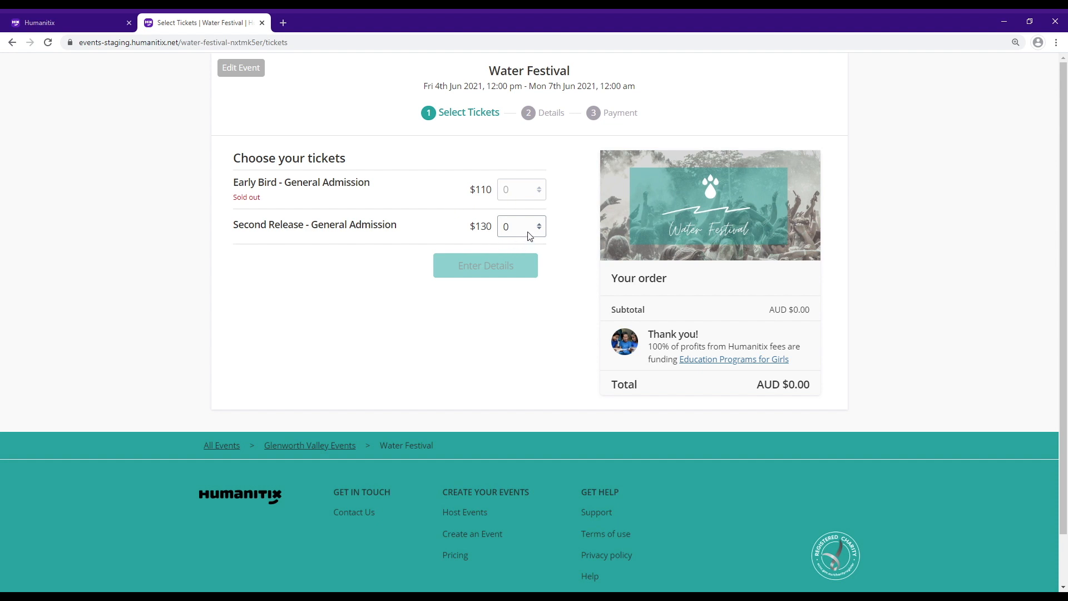
{"action": "mouse_move", "coordinate": [492, 298]}
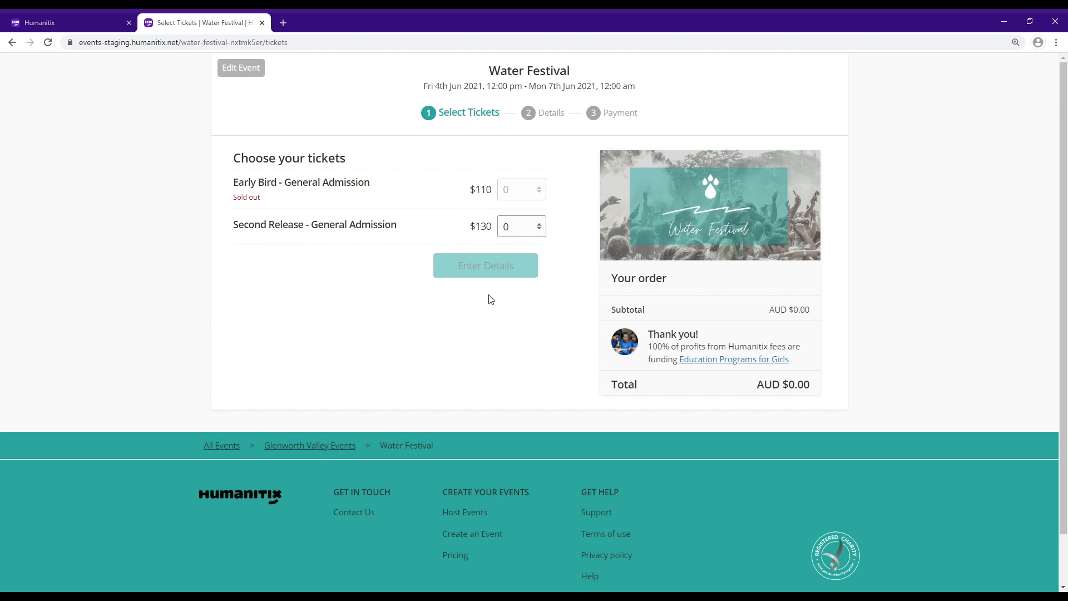